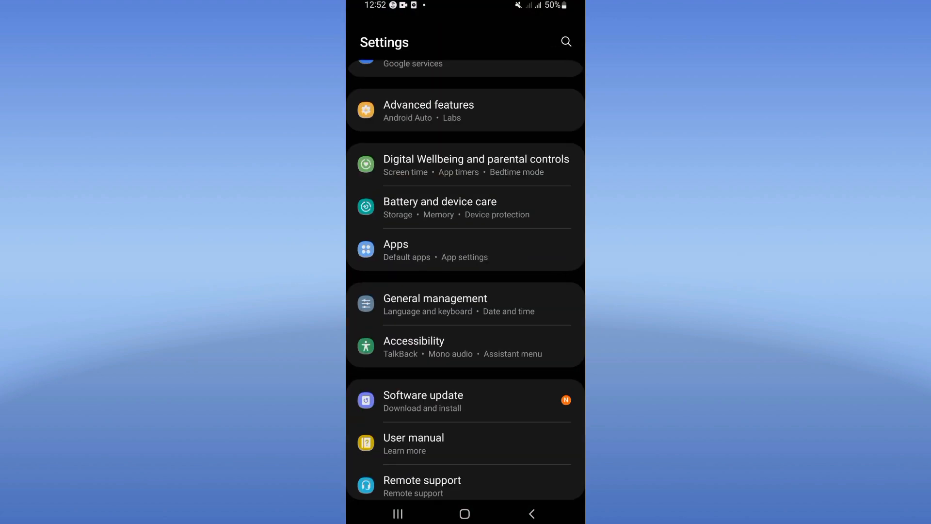
Go to the Apps section to see the installed applications
{"action": "left_click", "coordinate": [445, 249]}
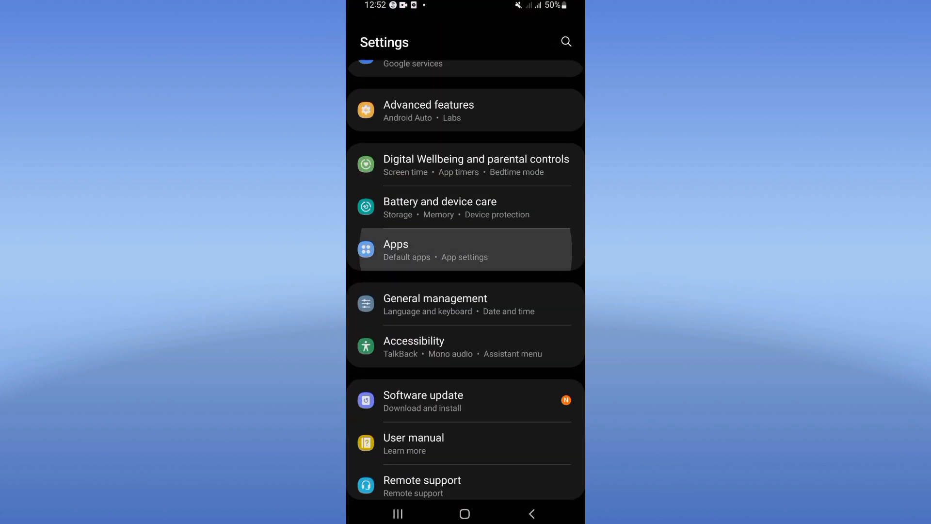
{"action": "left_click", "coordinate": [464, 249]}
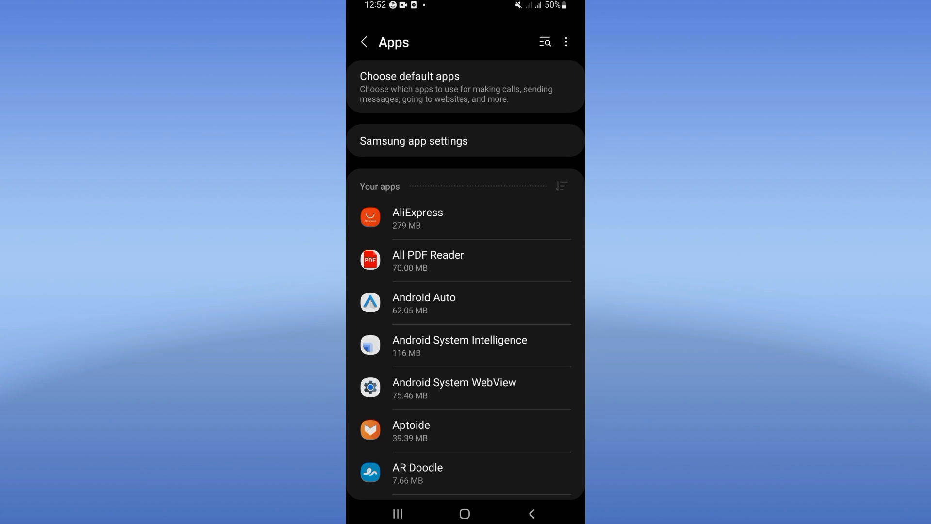
Find Netflix via search 'ne', clear its cache from Storage, then confirm Force stop with OK
{"action": "type", "text": "ne"}
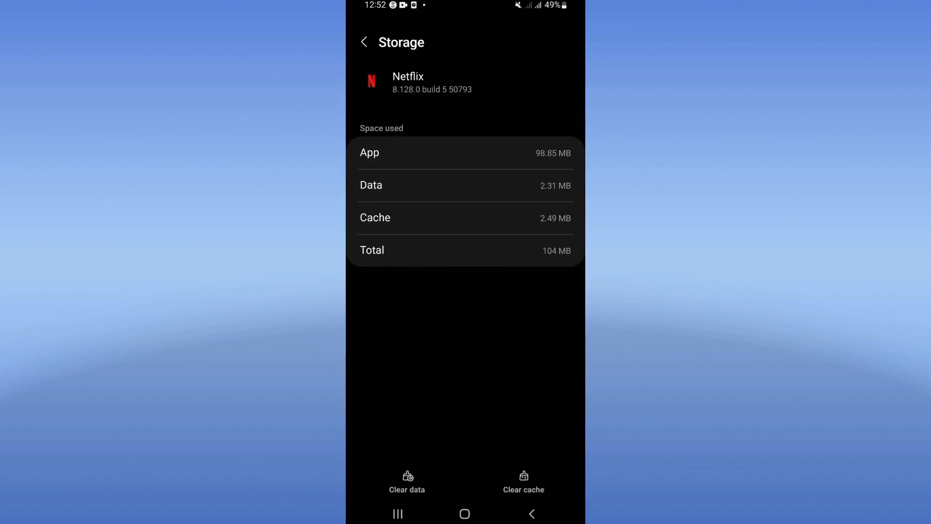
{"action": "left_click", "coordinate": [523, 482]}
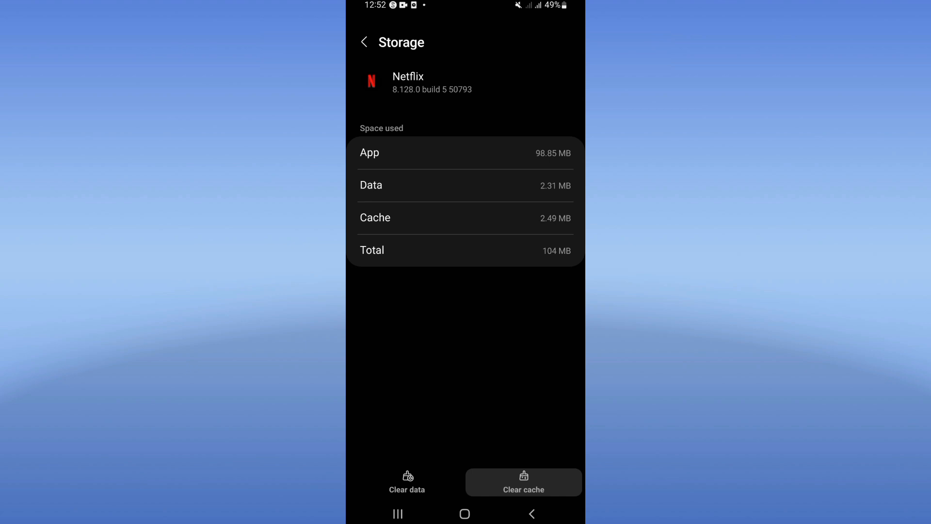
{"action": "left_click", "coordinate": [531, 514]}
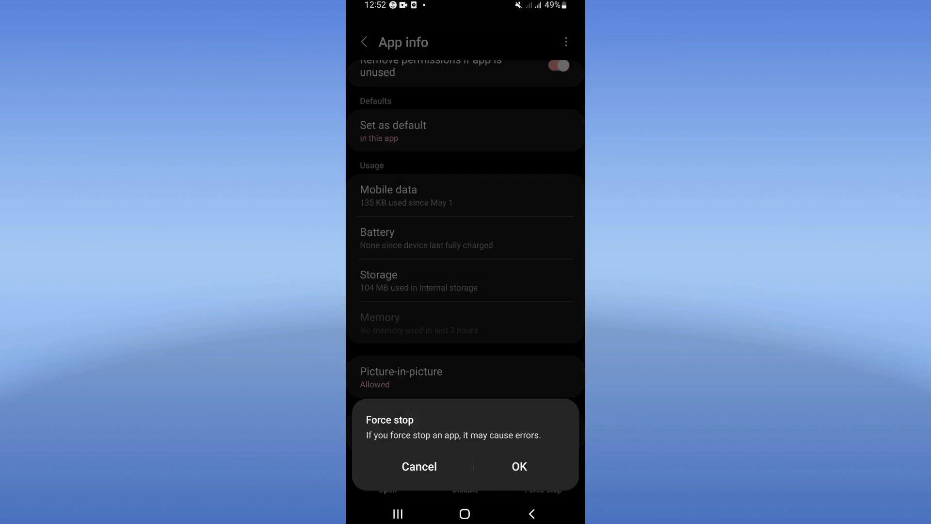
{"action": "left_click", "coordinate": [518, 467]}
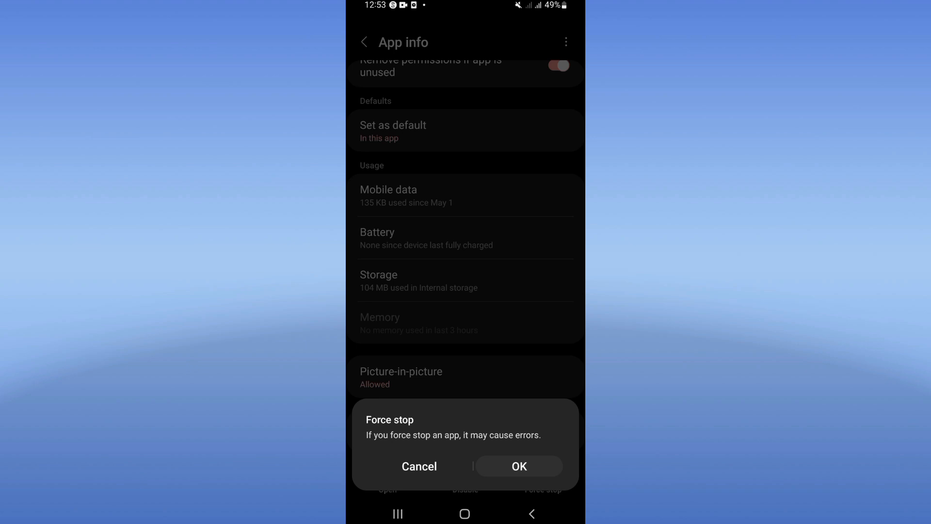